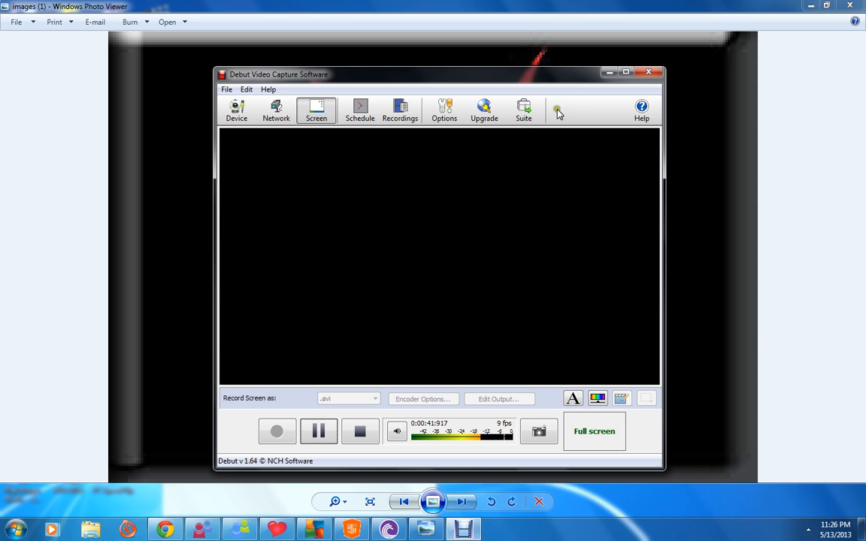
Minimize the Debut window so Photo Viewer's red V logo shows while recording continues
click(649, 72)
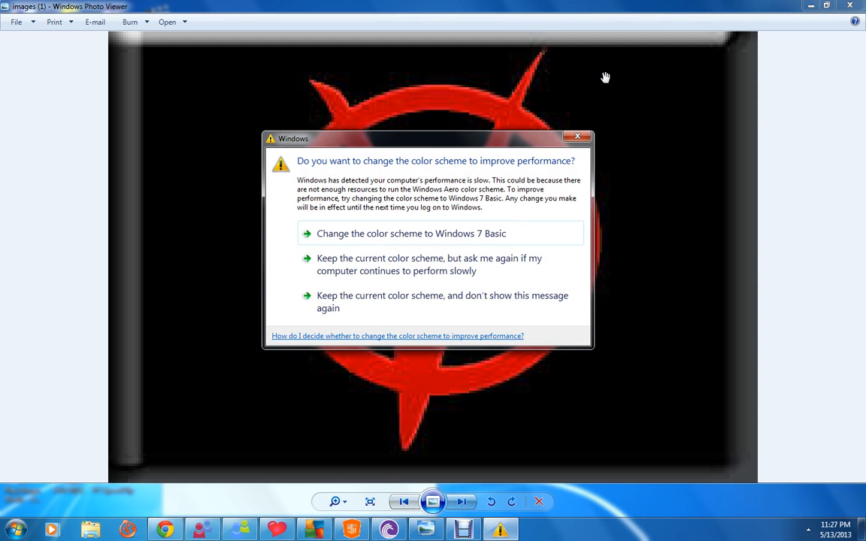
mouse_move(577, 138)
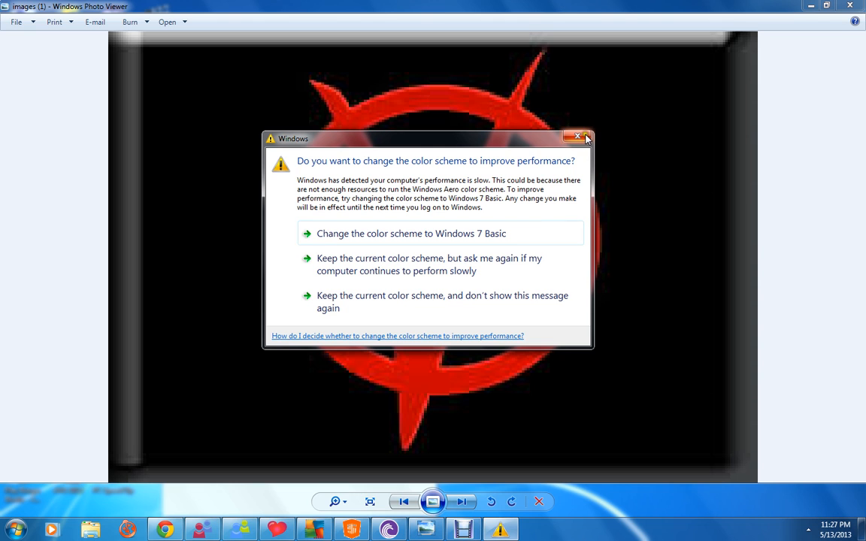
click(577, 138)
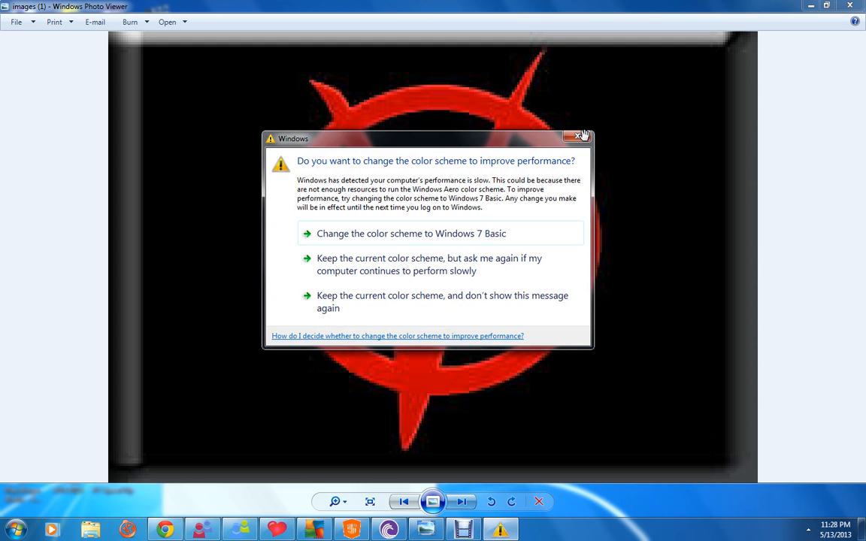
click(577, 138)
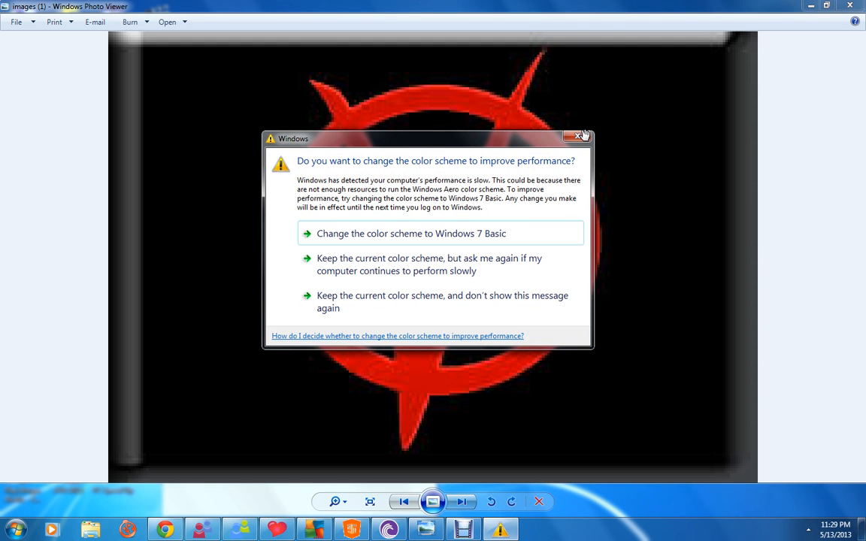
click(577, 136)
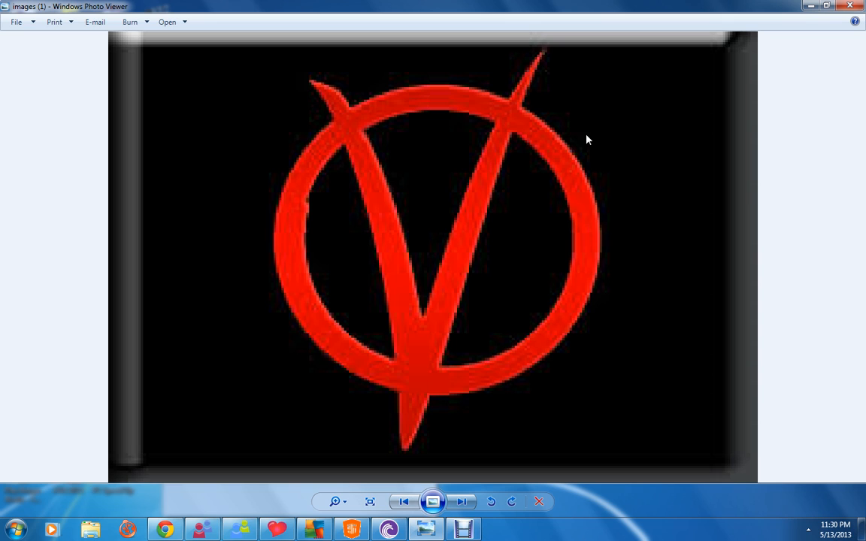
mouse_move(439, 523)
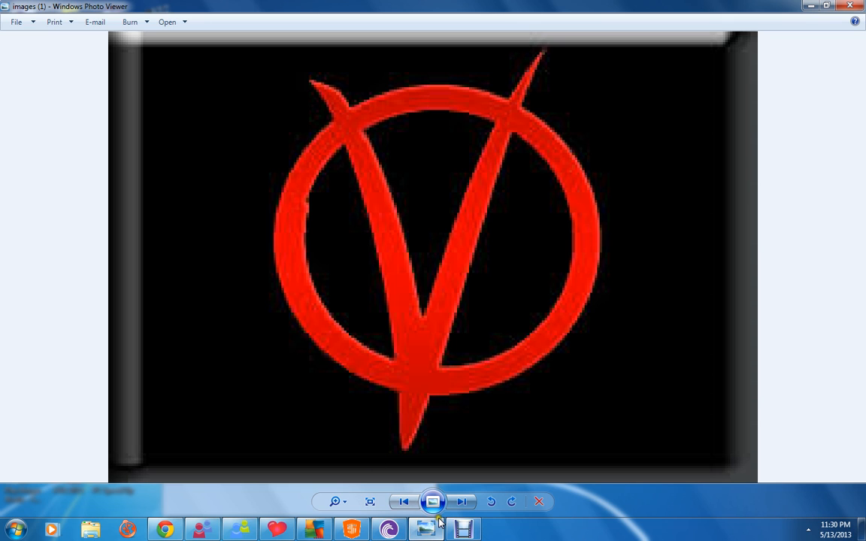
mouse_move(463, 529)
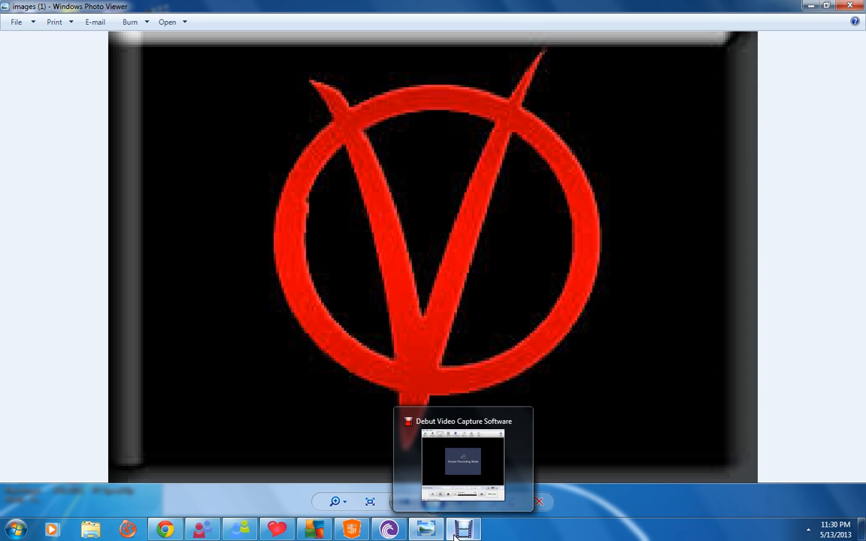
Restore the Debut recorder window from the taskbar over the Photo Viewer logo
click(462, 460)
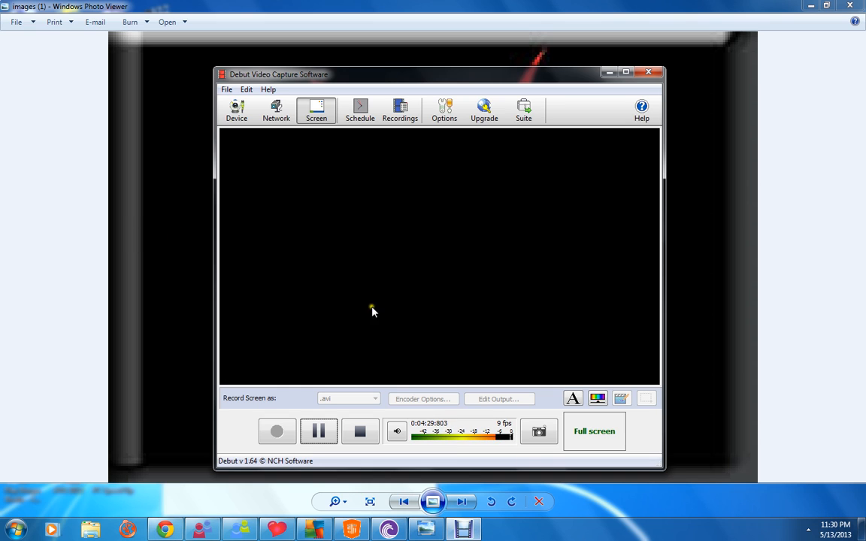
mouse_move(361, 430)
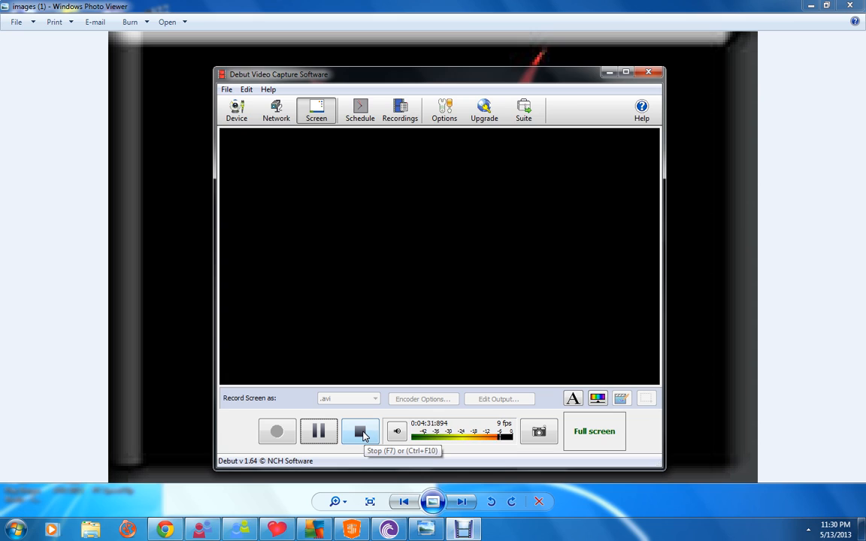